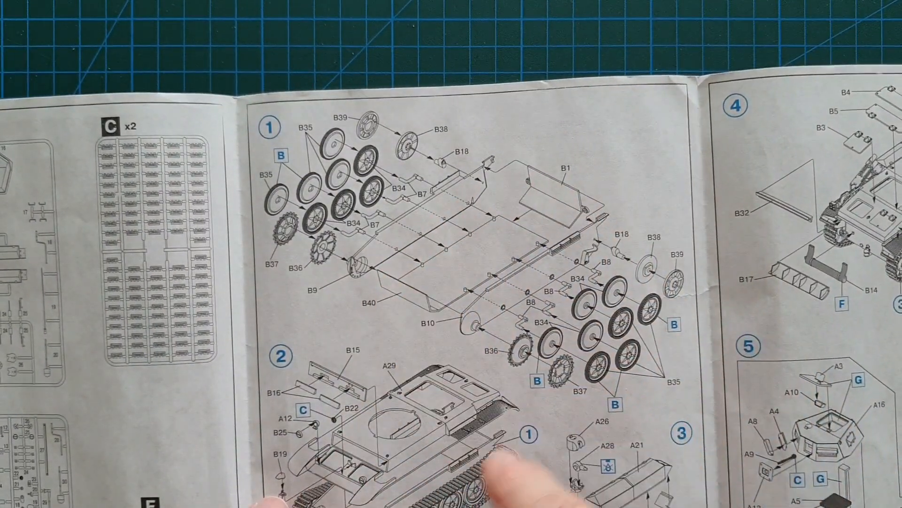
mouse_move(529, 374)
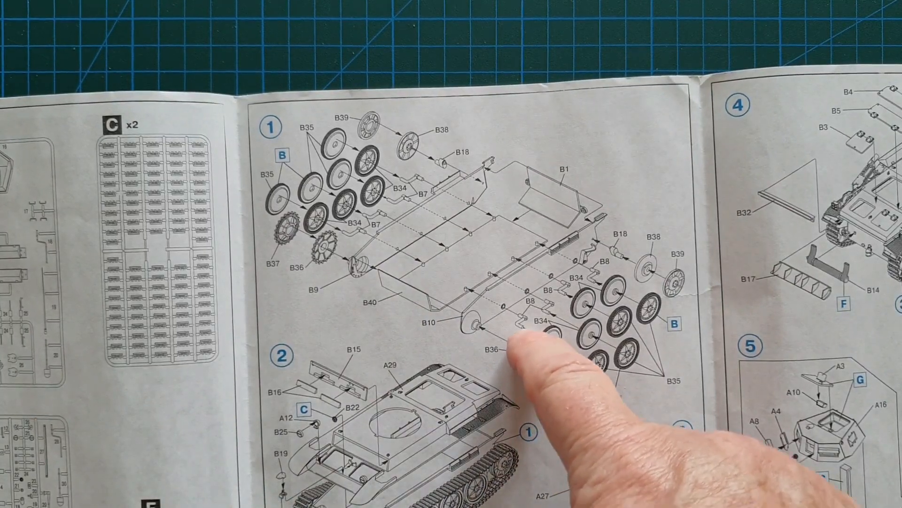